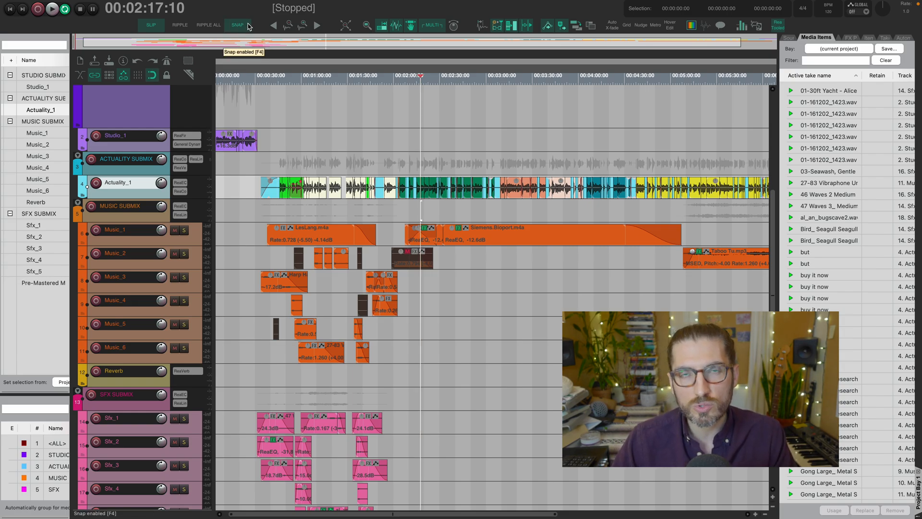
mouse_move(557, 5)
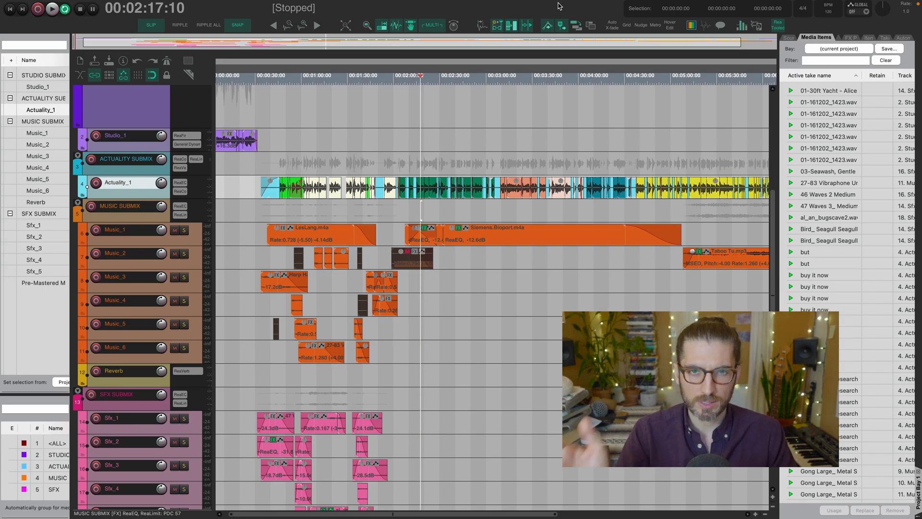